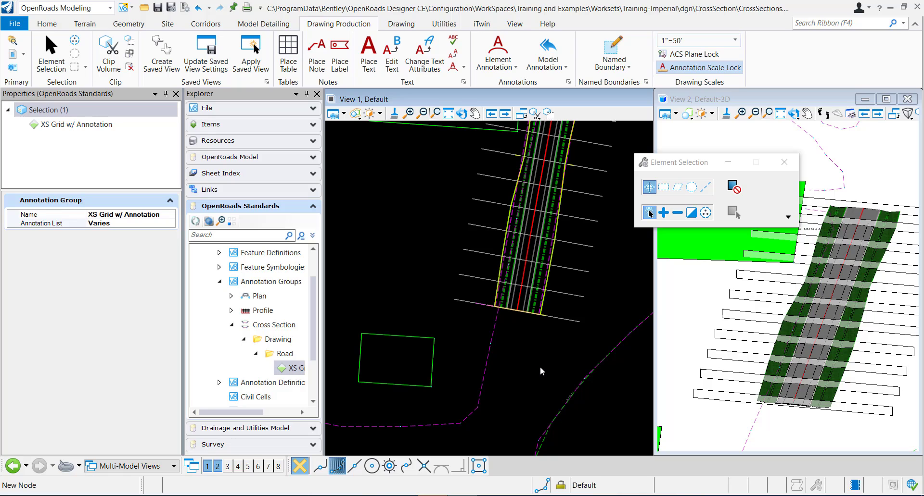
{"action": "mouse_move", "coordinate": [525, 386]}
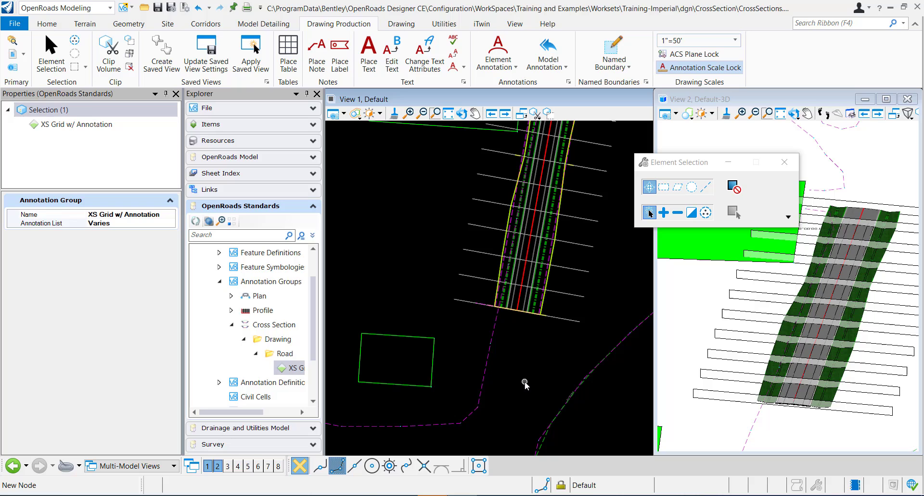
{"action": "mouse_move", "coordinate": [571, 327]}
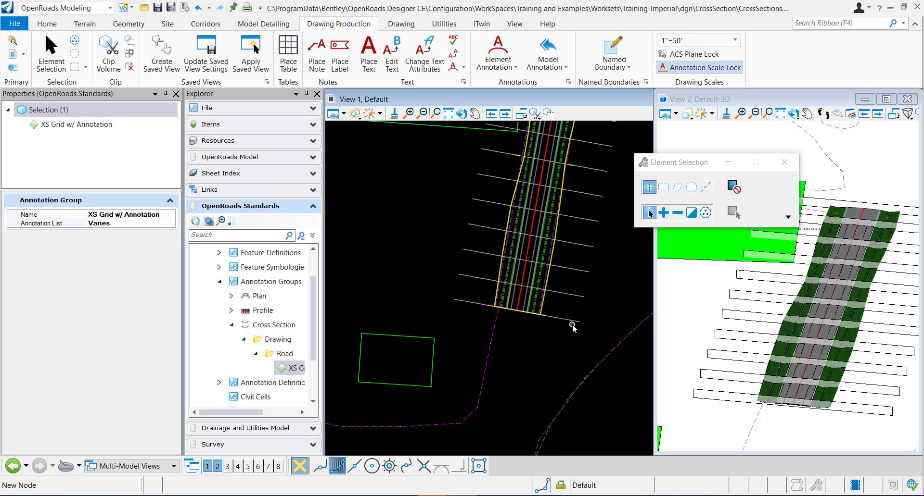
{"action": "mouse_move", "coordinate": [541, 358]}
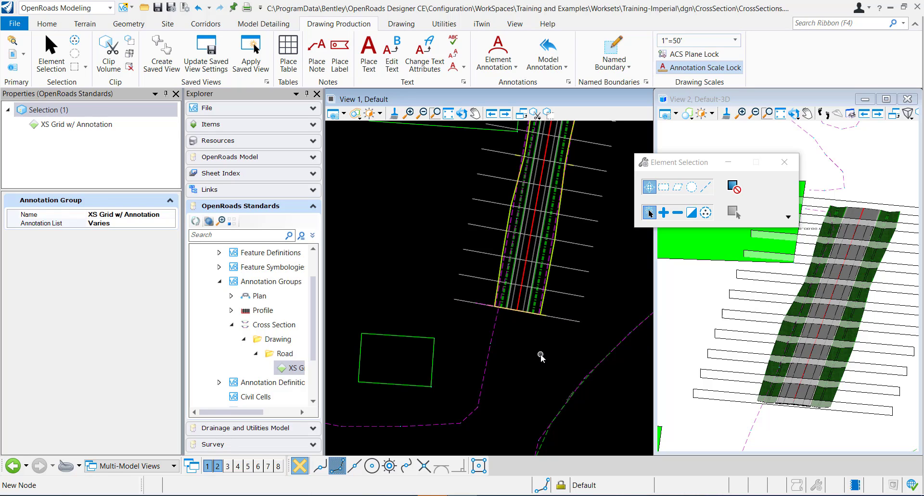
{"action": "mouse_move", "coordinate": [533, 357]}
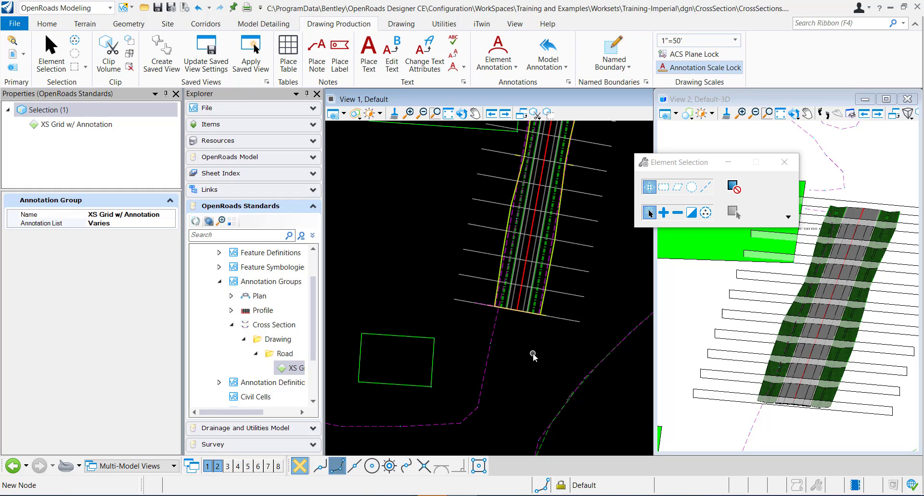
- Manage annotations for XS Grid w/ Annotation, highlighting XS Point Annotation's labels in the preview
{"action": "left_click", "coordinate": [272, 252]}
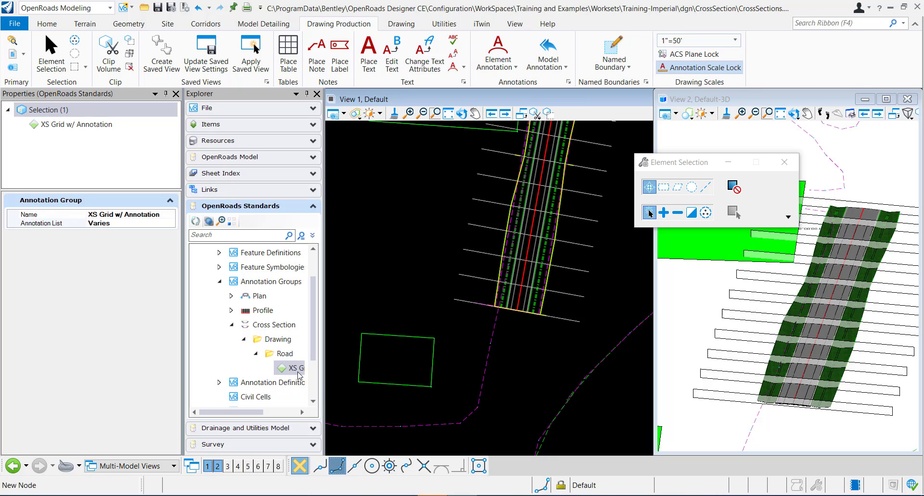
{"action": "mouse_move", "coordinate": [294, 375]}
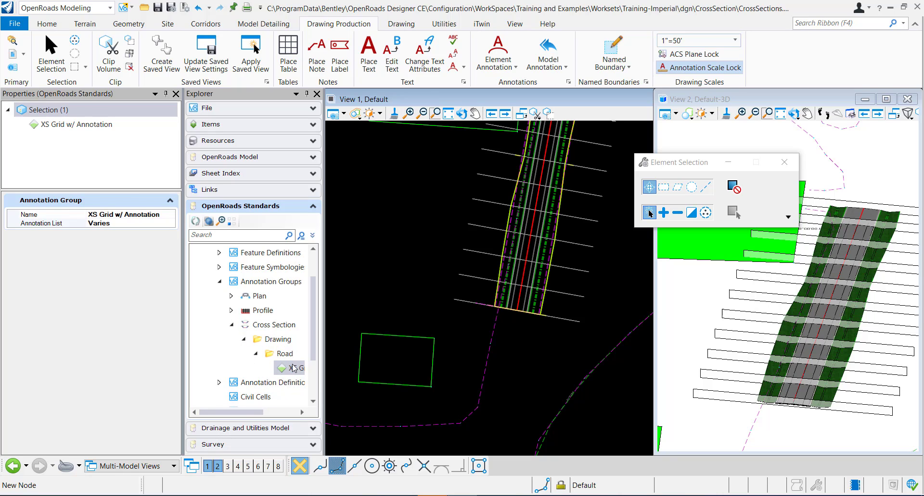
{"action": "left_click", "coordinate": [289, 369]}
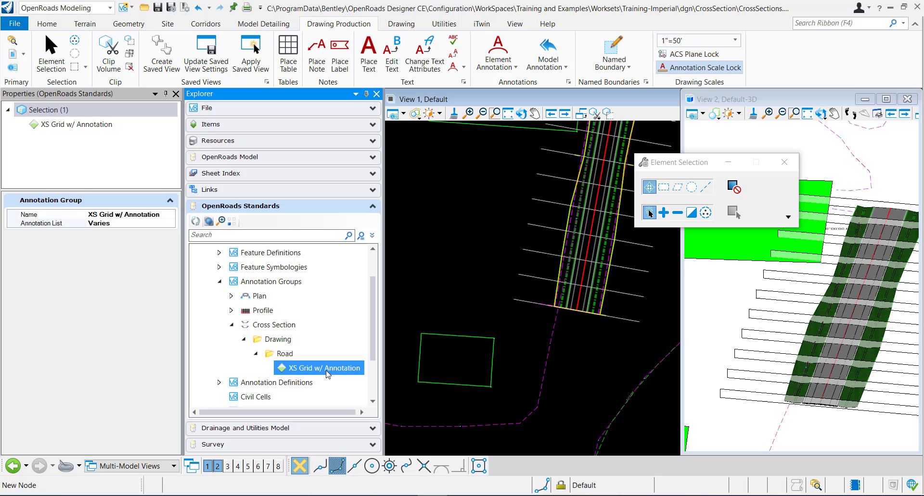
{"action": "mouse_move", "coordinate": [355, 375]}
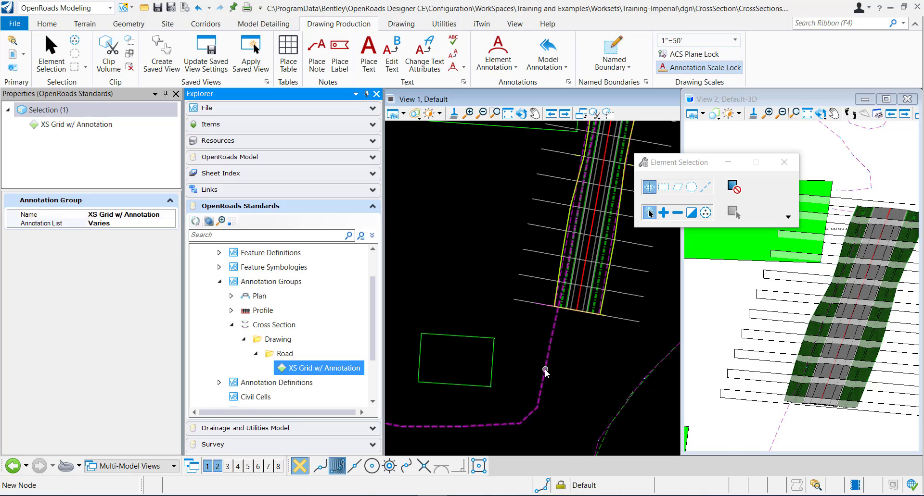
{"action": "mouse_move", "coordinate": [544, 372]}
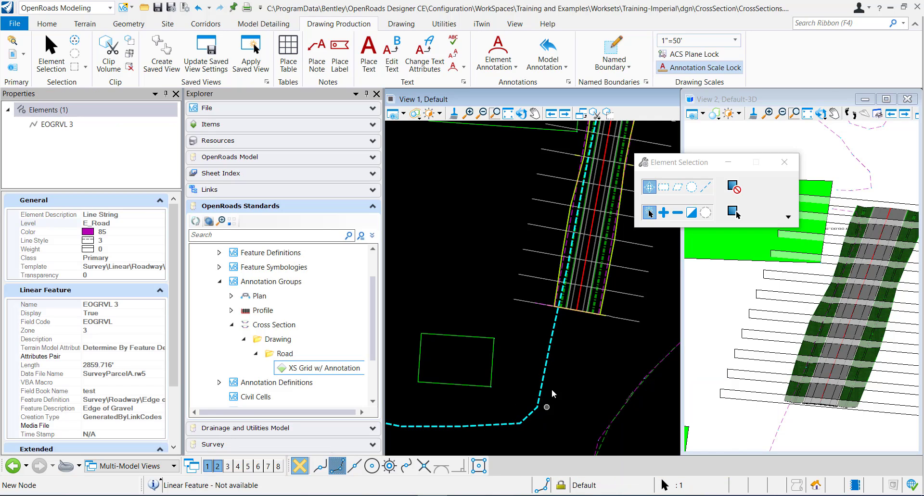
{"action": "left_click", "coordinate": [284, 353]}
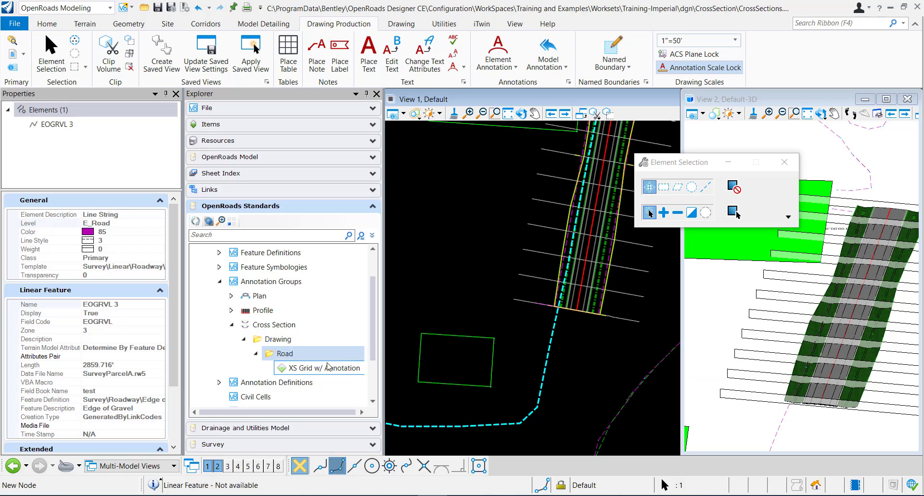
{"action": "left_click", "coordinate": [318, 369]}
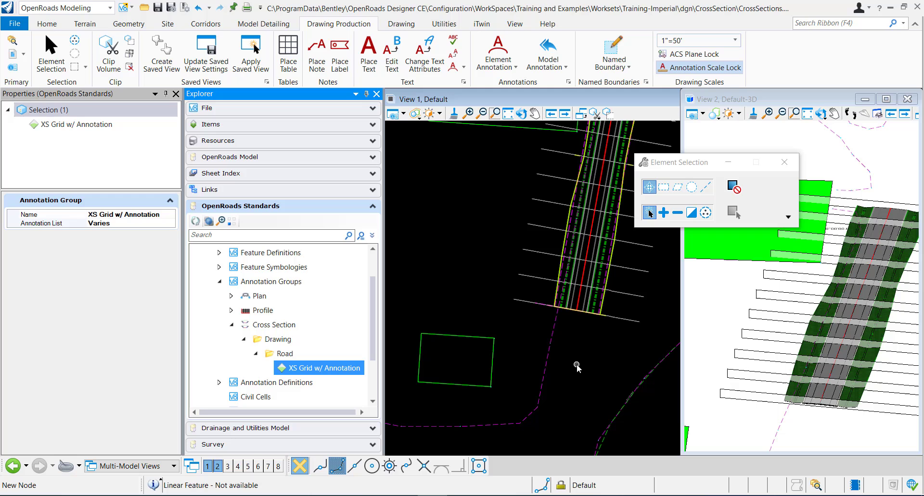
{"action": "mouse_move", "coordinate": [38, 229]}
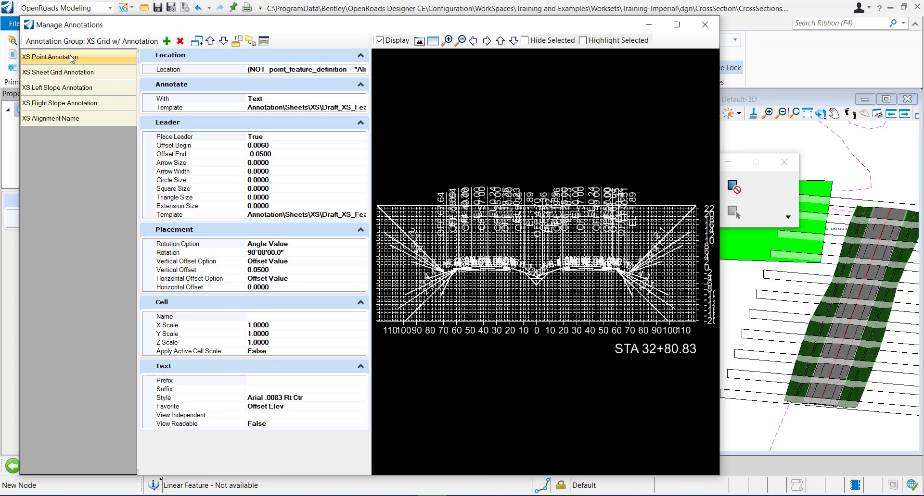
{"action": "mouse_move", "coordinate": [583, 40]}
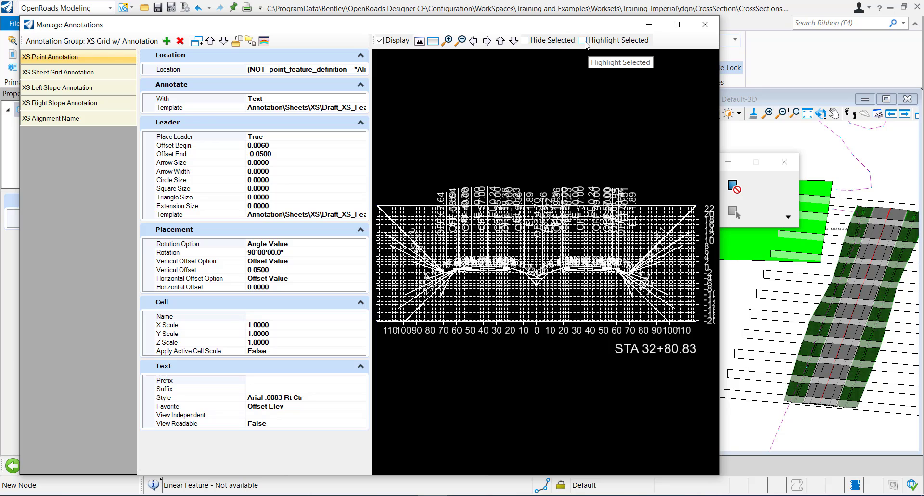
{"action": "left_click", "coordinate": [583, 40]}
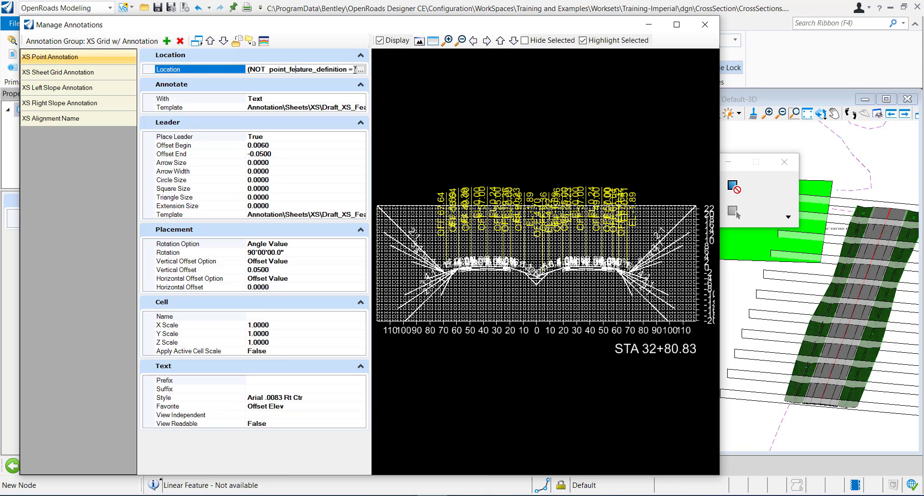
- Open the Annotation Filter behind XS Point Annotation's Location field
{"action": "left_click", "coordinate": [360, 69]}
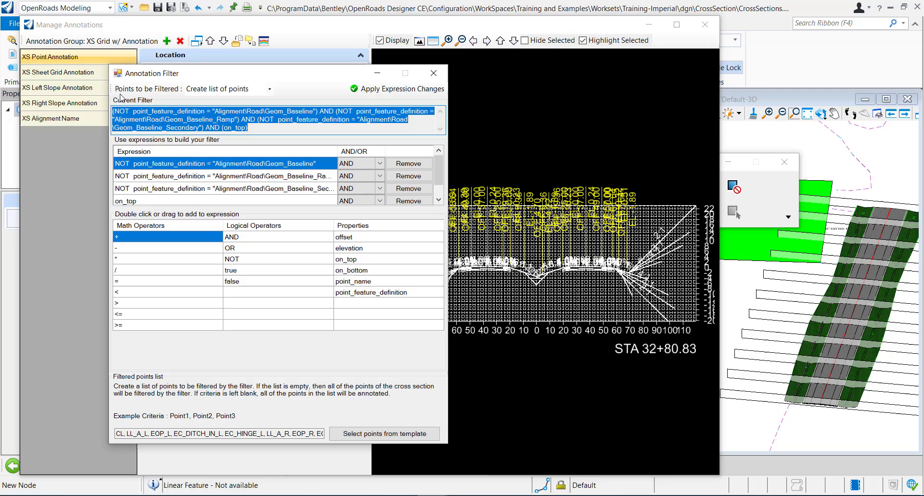
{"action": "mouse_move", "coordinate": [205, 86]}
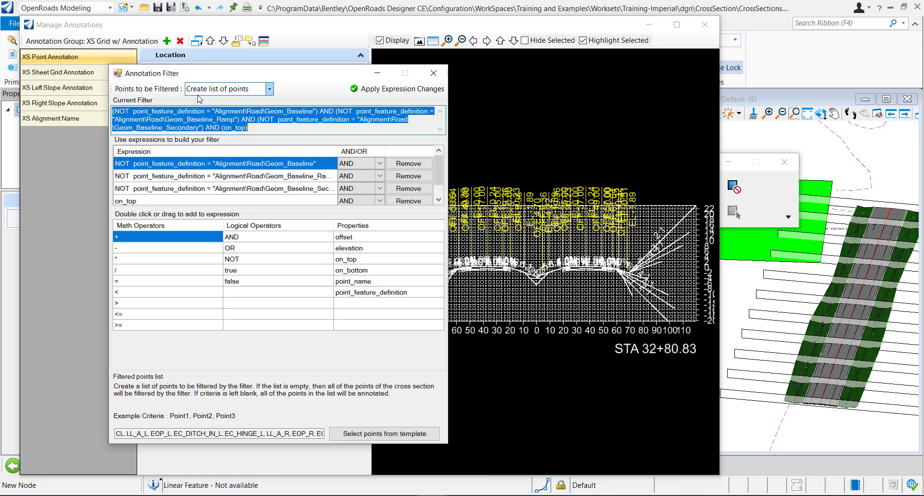
{"action": "mouse_move", "coordinate": [273, 91]}
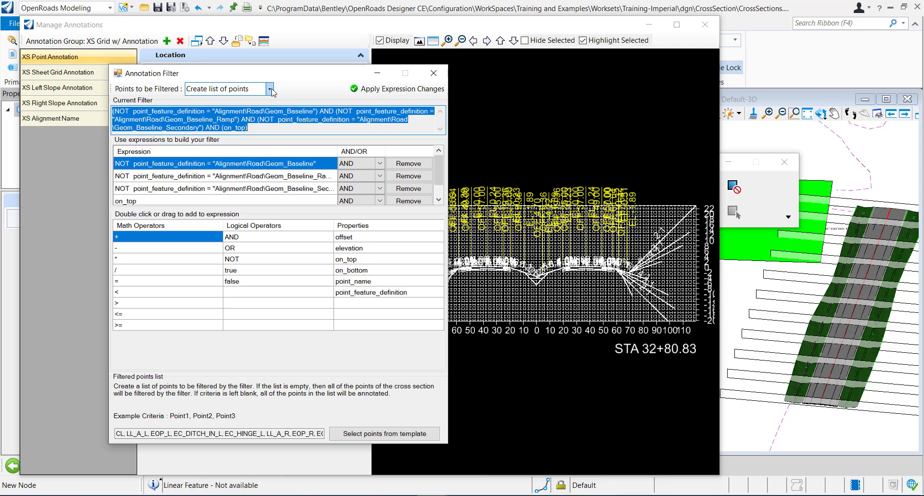
{"action": "left_click", "coordinate": [271, 89]}
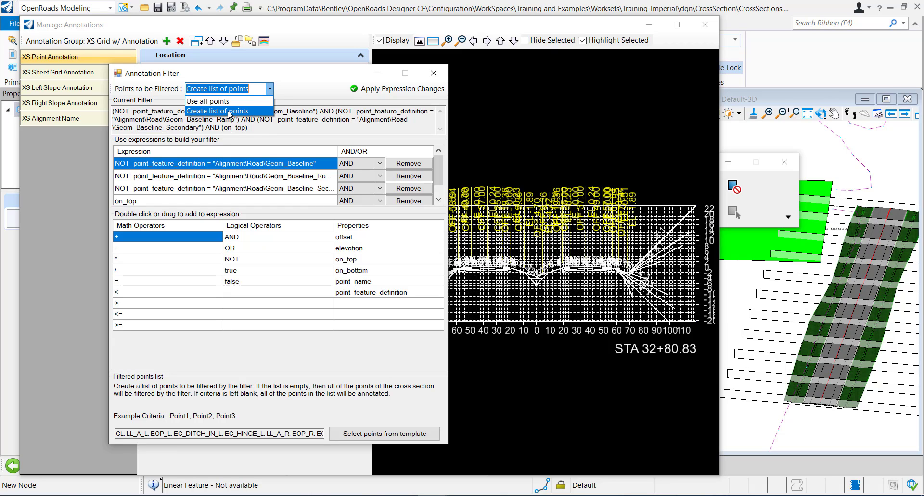
{"action": "mouse_move", "coordinate": [208, 102]}
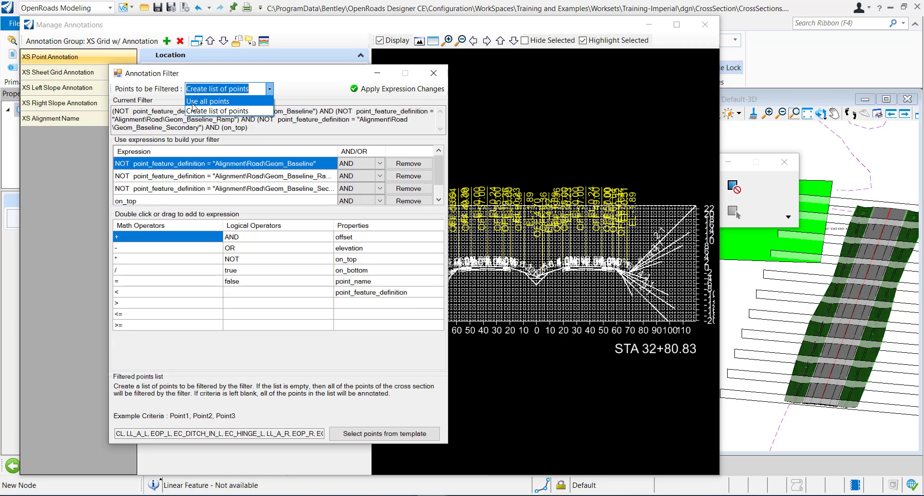
{"action": "mouse_move", "coordinate": [289, 82]}
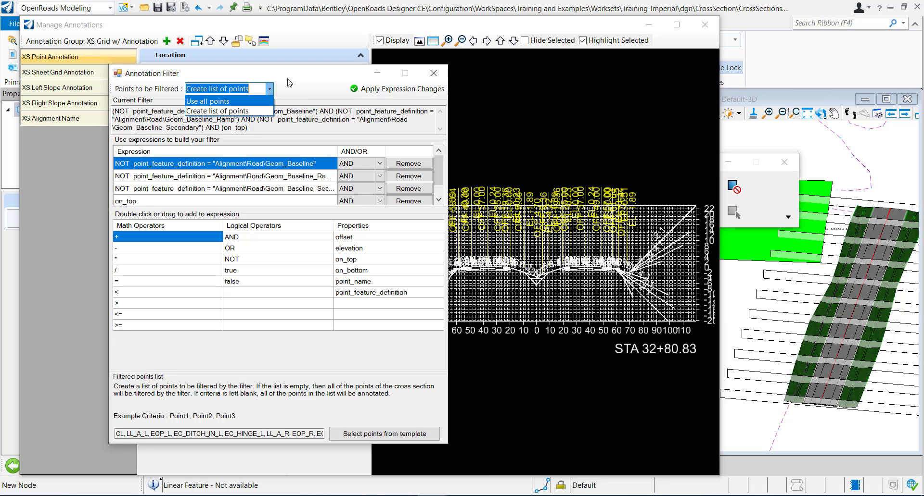
{"action": "left_click", "coordinate": [228, 89]}
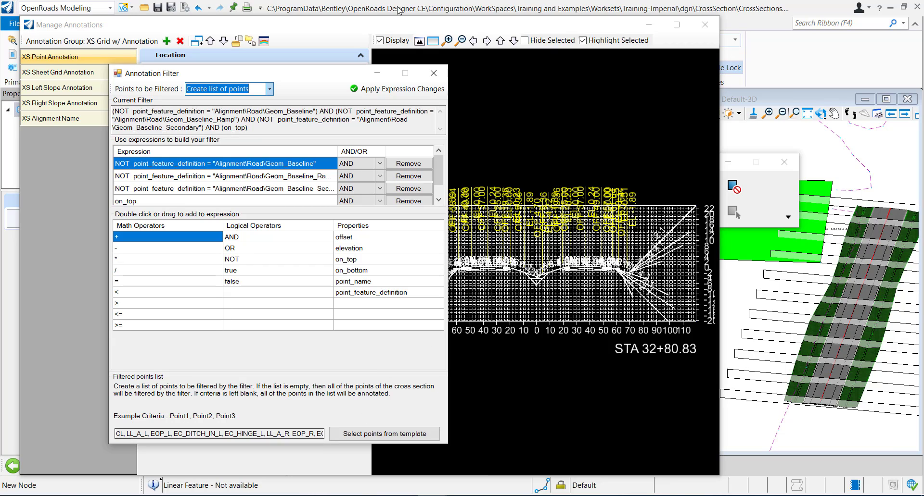
{"action": "mouse_move", "coordinate": [284, 248]}
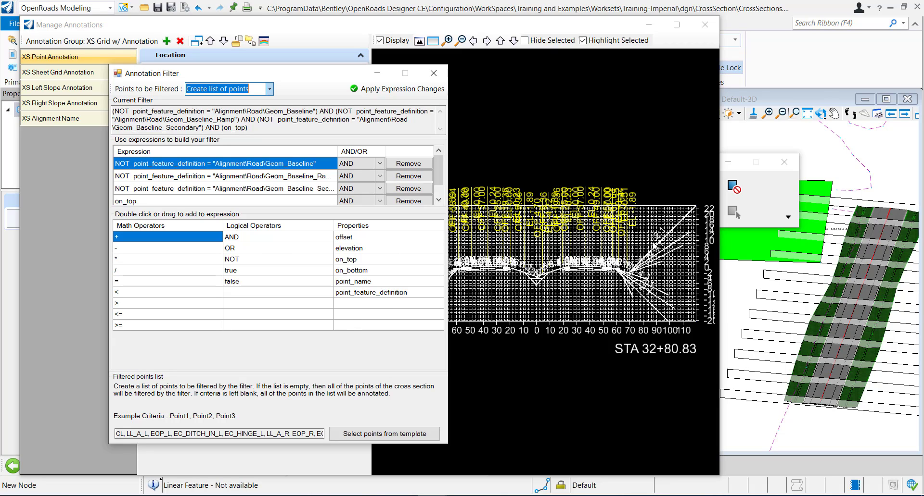
{"action": "mouse_move", "coordinate": [558, 252]}
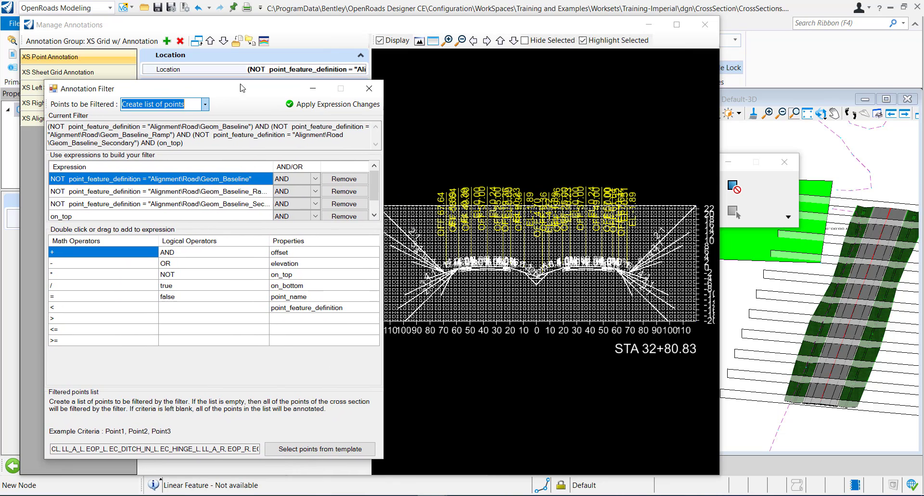
- Review XS Point Annotation's filter expressions and select the on_top condition
{"action": "left_click", "coordinate": [205, 104]}
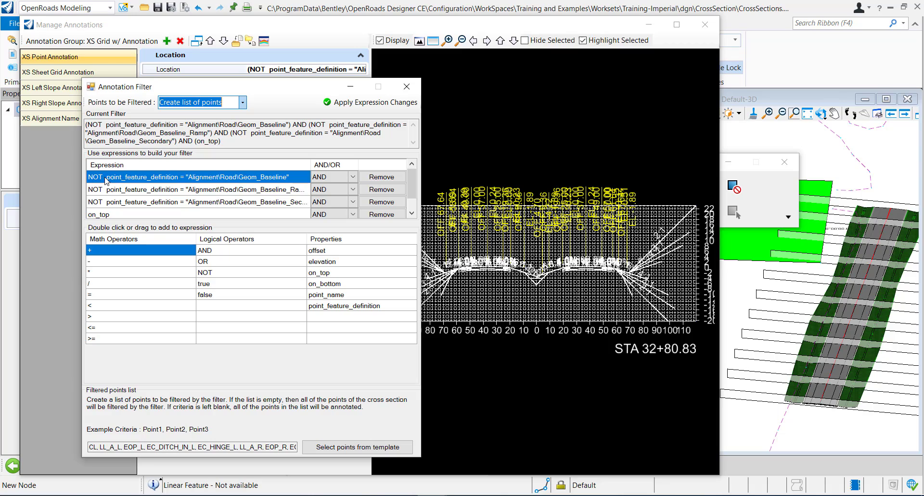
{"action": "mouse_move", "coordinate": [125, 184]}
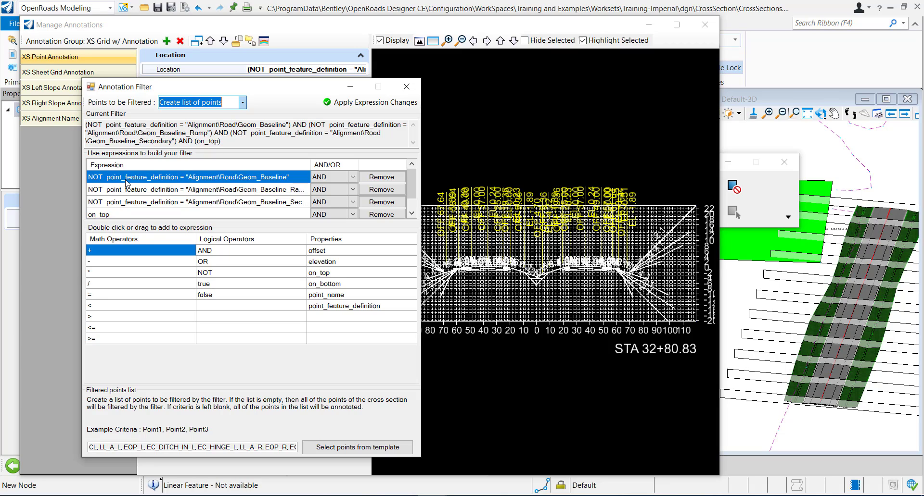
{"action": "mouse_move", "coordinate": [252, 182]}
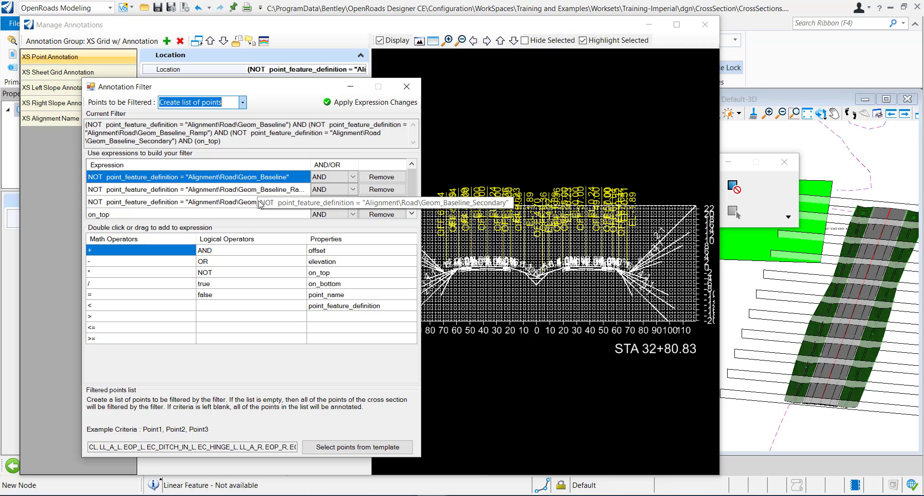
{"action": "mouse_move", "coordinate": [245, 207]}
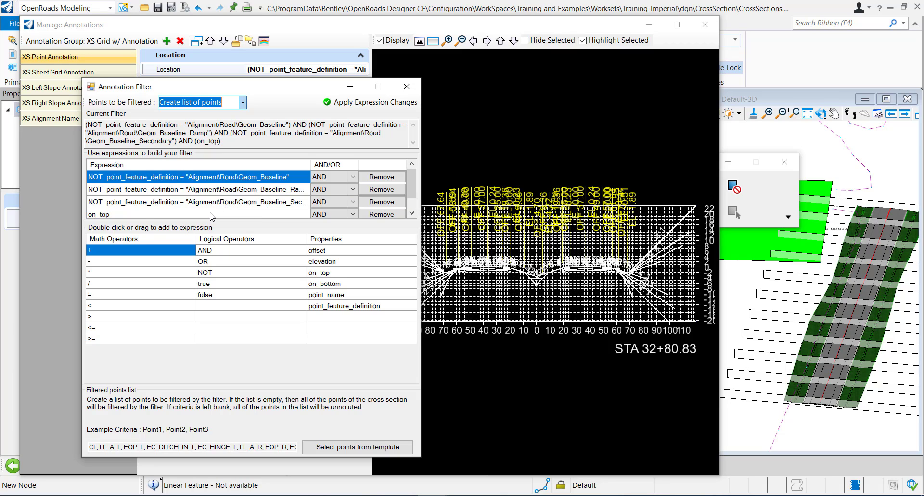
{"action": "mouse_move", "coordinate": [129, 217]}
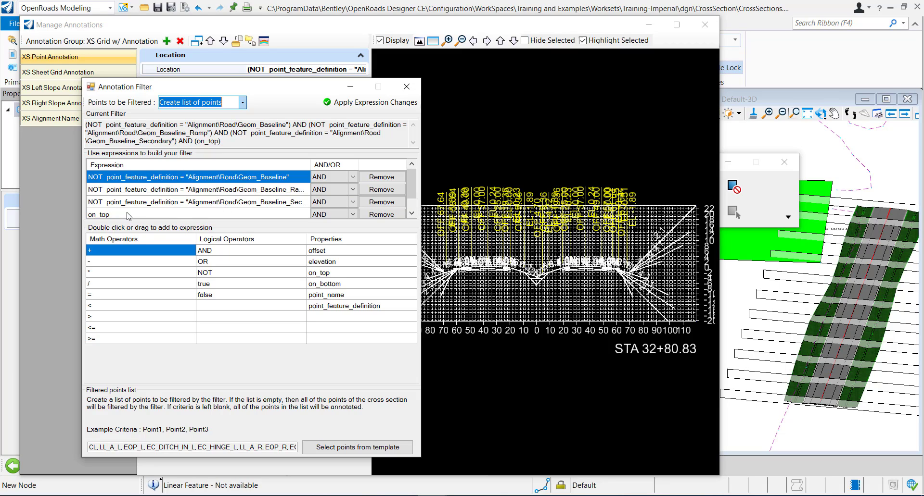
{"action": "mouse_move", "coordinate": [136, 218]}
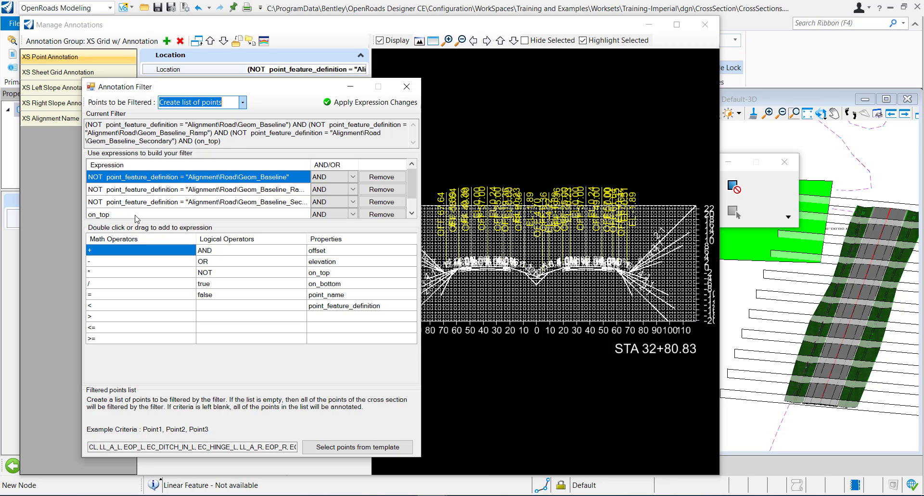
{"action": "left_click", "coordinate": [100, 214]}
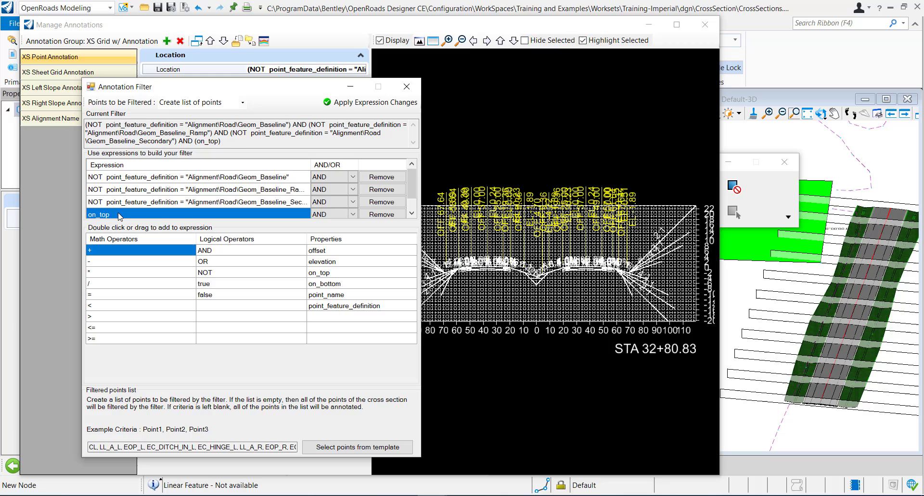
{"action": "mouse_move", "coordinate": [121, 193]}
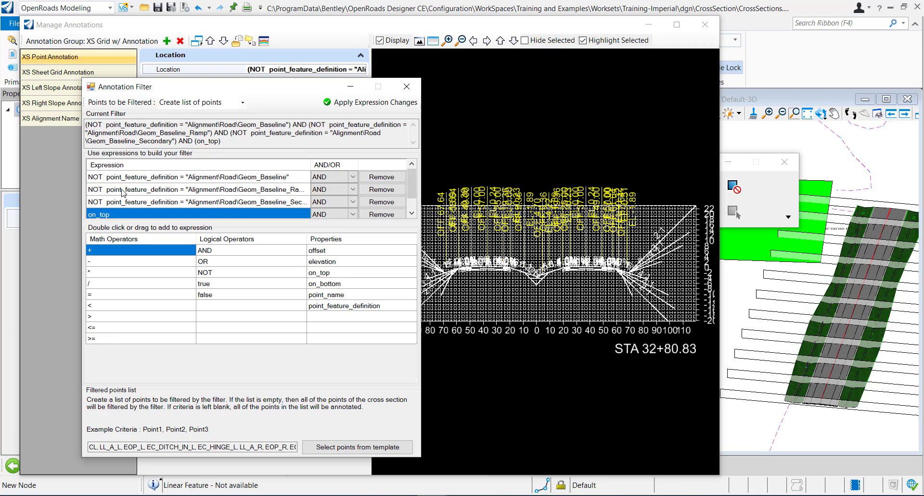
- Remove the on_top condition from the filter and inspect the Filtered points list field
{"action": "left_click", "coordinate": [380, 177]}
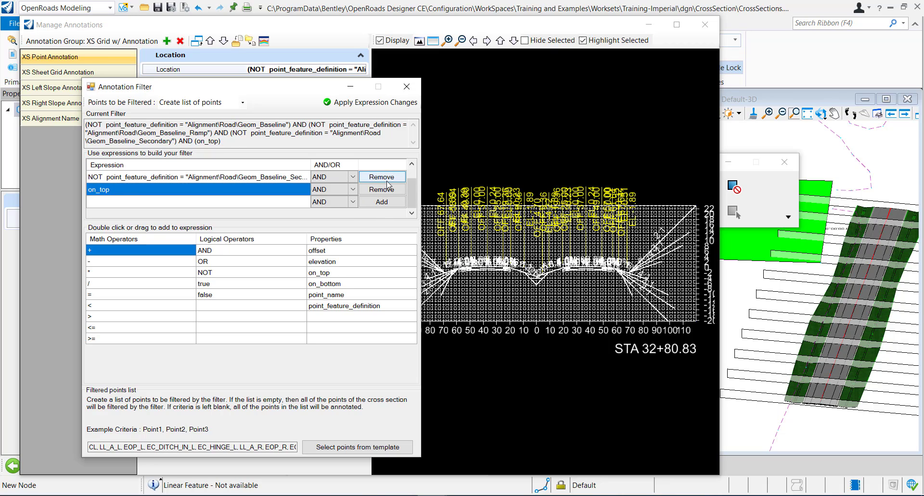
{"action": "mouse_move", "coordinate": [382, 189]}
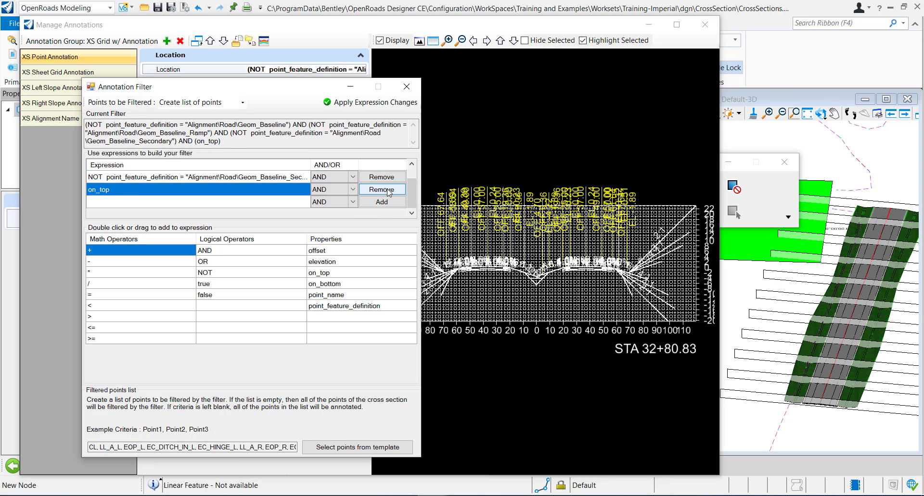
{"action": "left_click", "coordinate": [381, 190]}
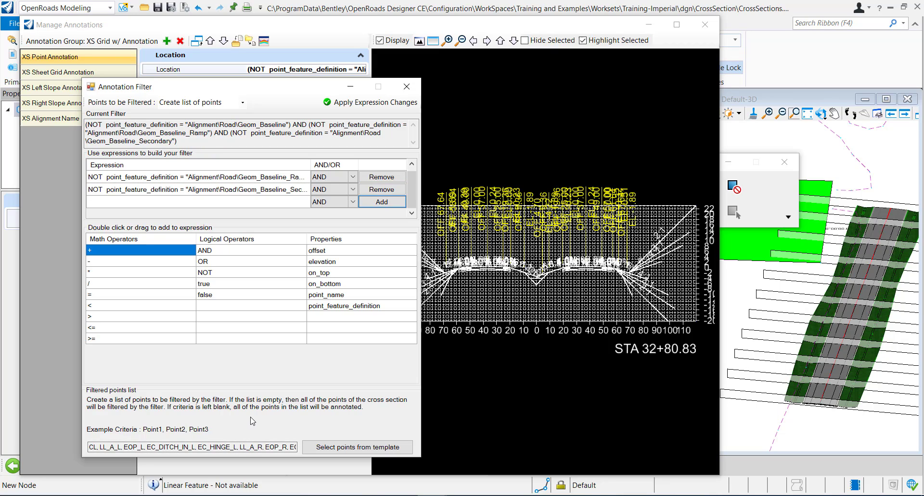
{"action": "mouse_move", "coordinate": [277, 354]}
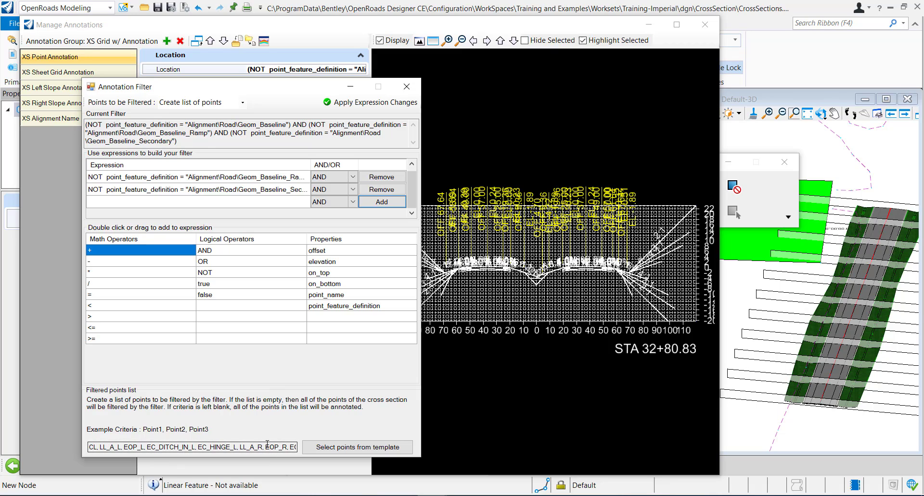
{"action": "left_click", "coordinate": [106, 448]}
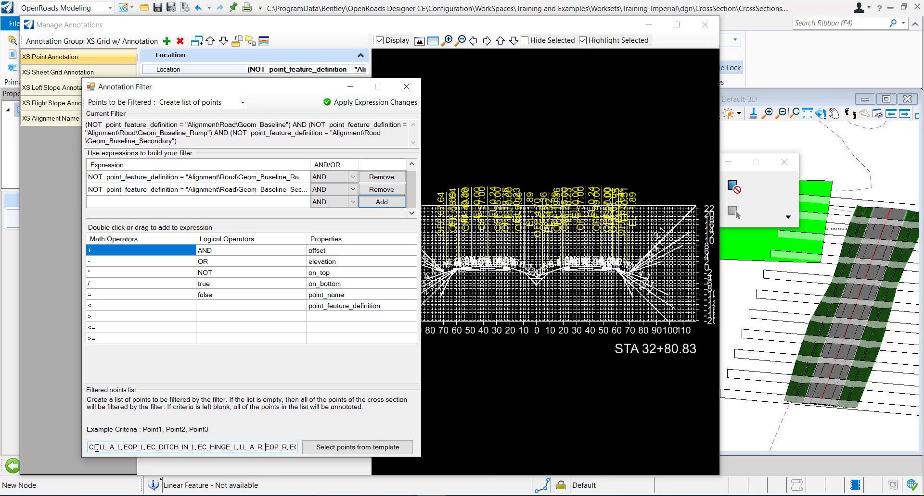
{"action": "left_click", "coordinate": [247, 447]}
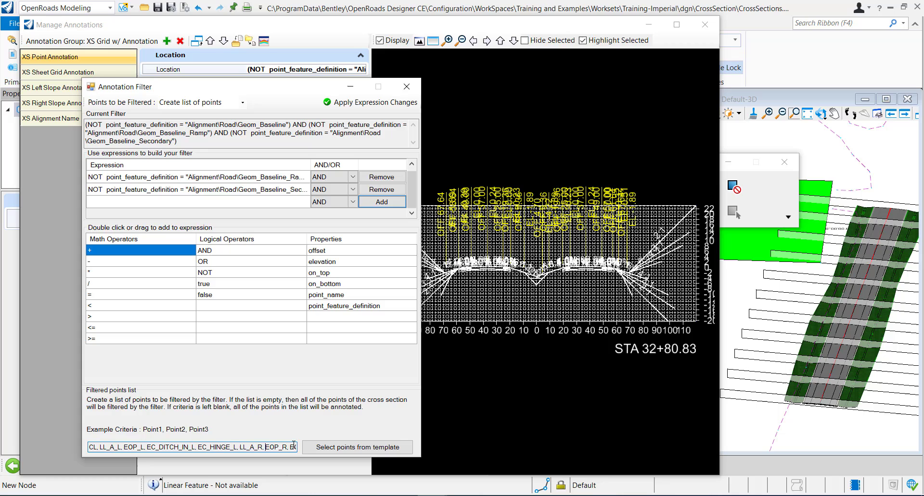
- Open the template point picker and scroll through chosen points like ES_OUT_TOP_LM and CL_R
{"action": "left_click", "coordinate": [357, 447]}
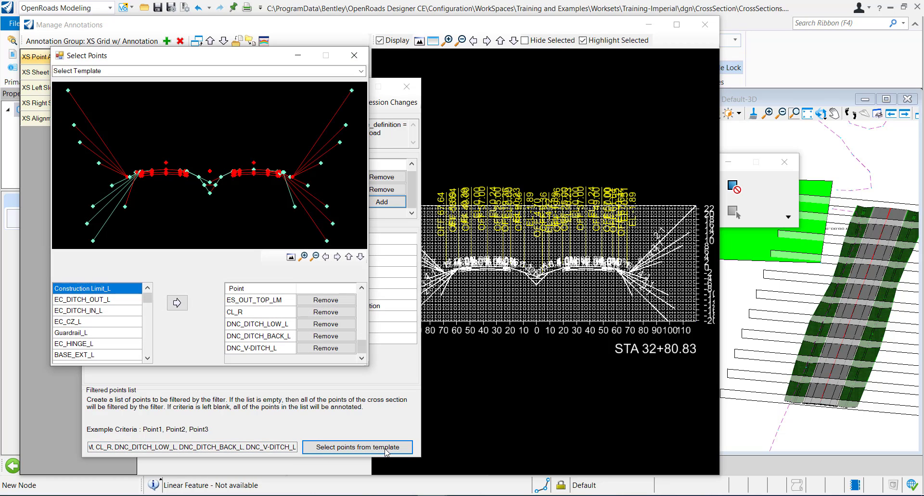
{"action": "mouse_move", "coordinate": [281, 292]}
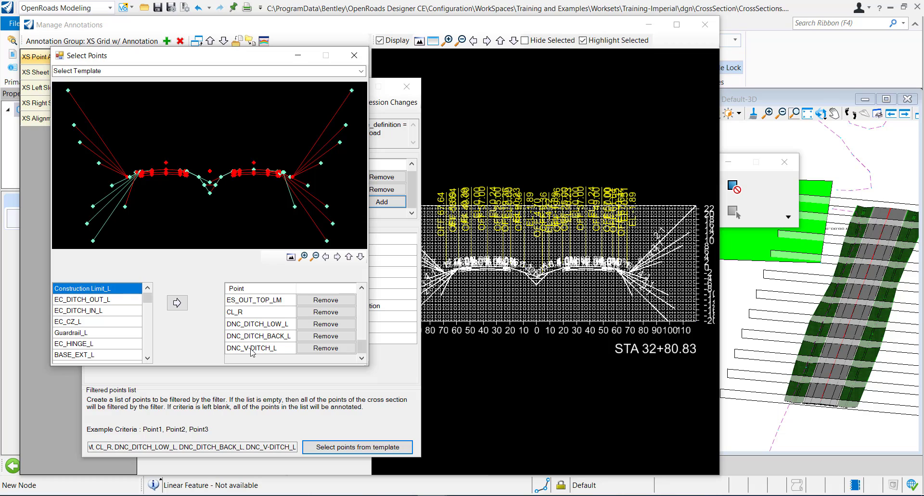
{"action": "scroll", "scroll_direction": "down", "scroll_amount": 3}
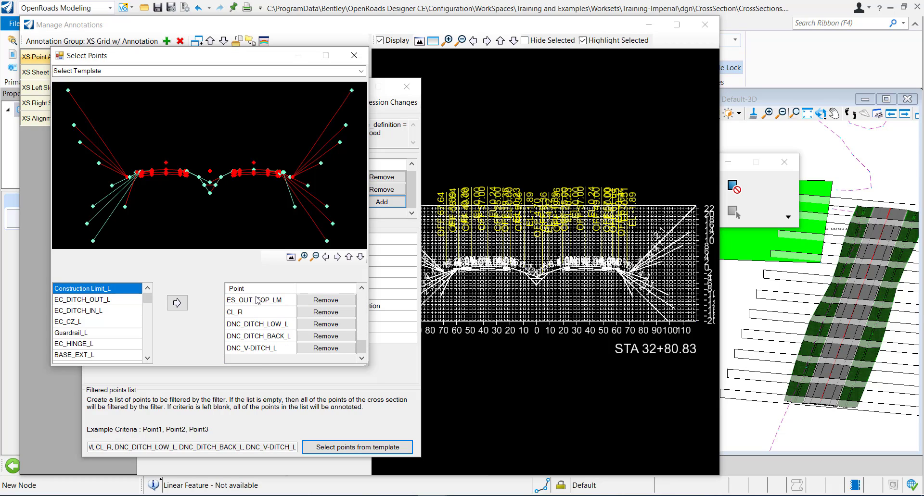
{"action": "mouse_move", "coordinate": [165, 157]}
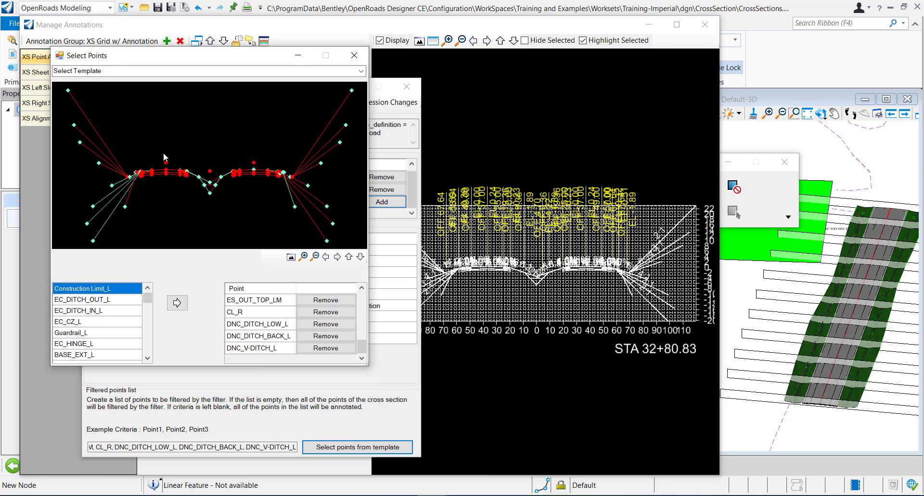
{"action": "mouse_move", "coordinate": [170, 171]}
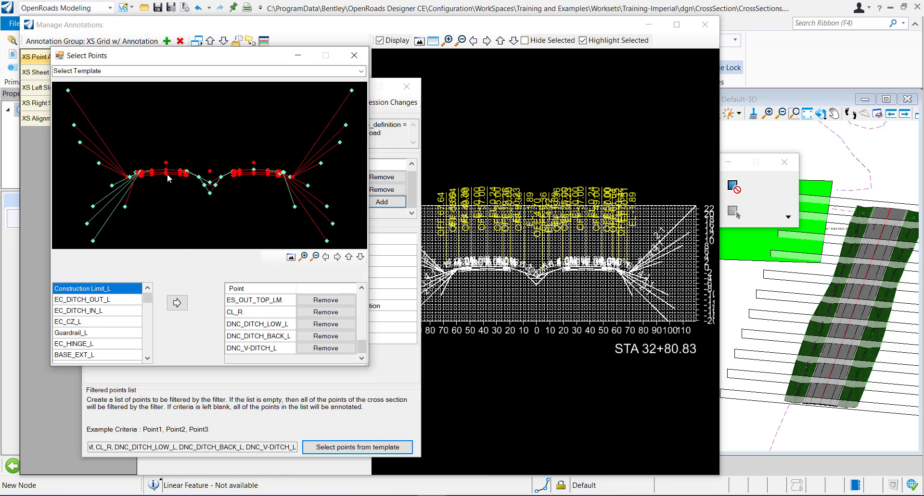
{"action": "mouse_move", "coordinate": [56, 190]}
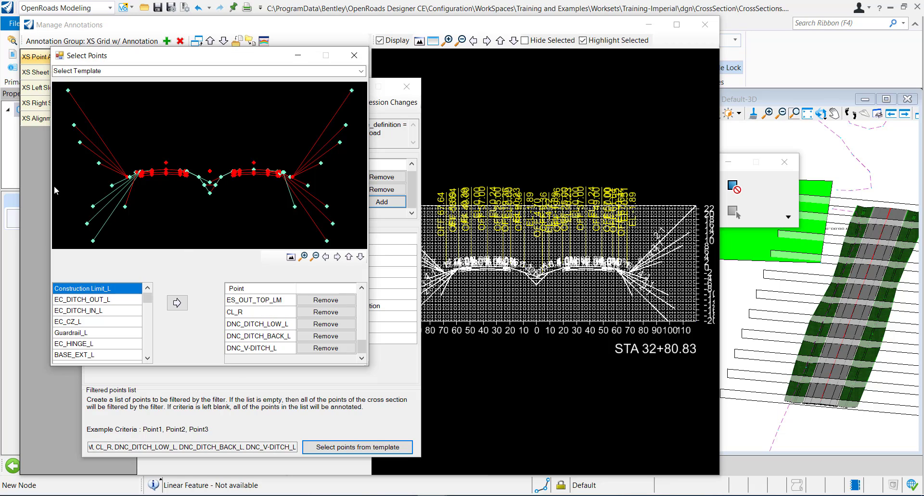
{"action": "mouse_move", "coordinate": [258, 227]}
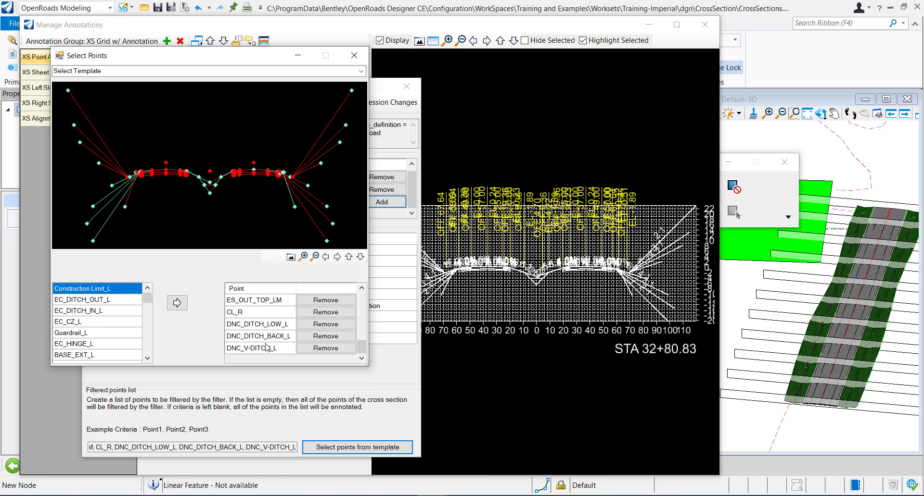
- Add template point EC_CZ_L to the filtered points list and rename it EOGRVL3
{"action": "left_click", "coordinate": [82, 321]}
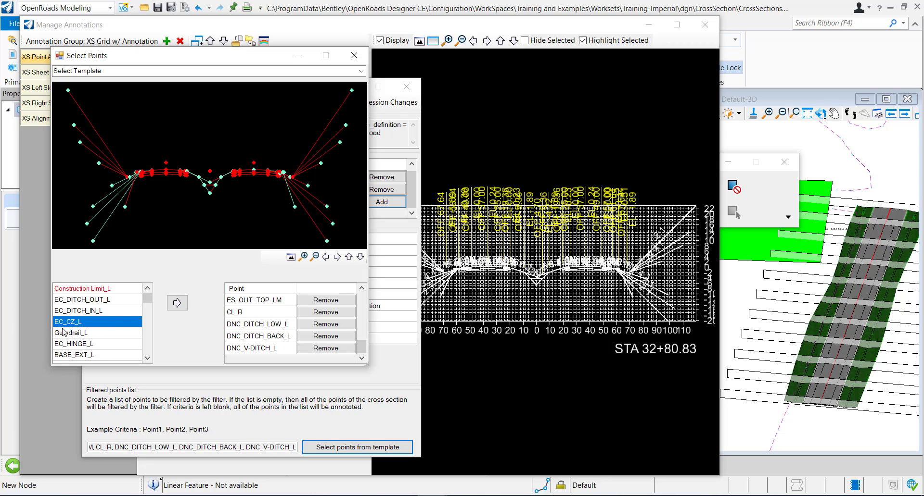
{"action": "left_click", "coordinate": [177, 303]}
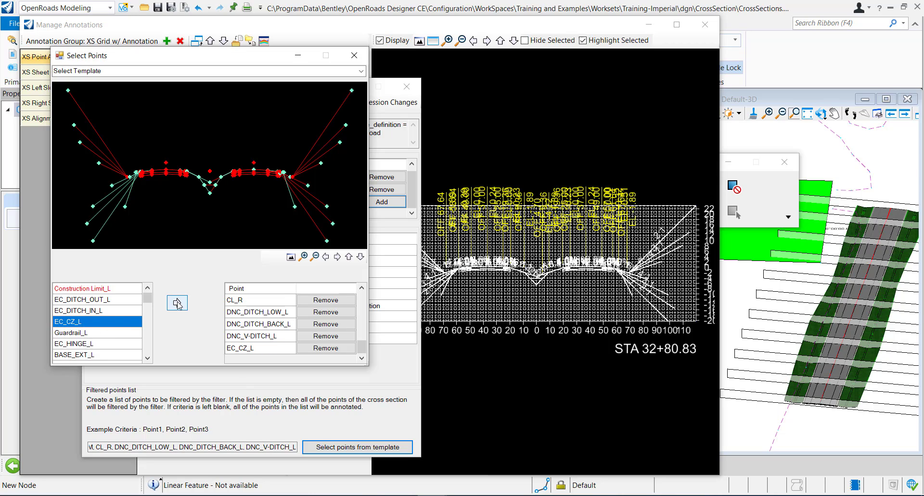
{"action": "left_click", "coordinate": [240, 348]}
{"action": "type", "text": "EOGRVL 3"}
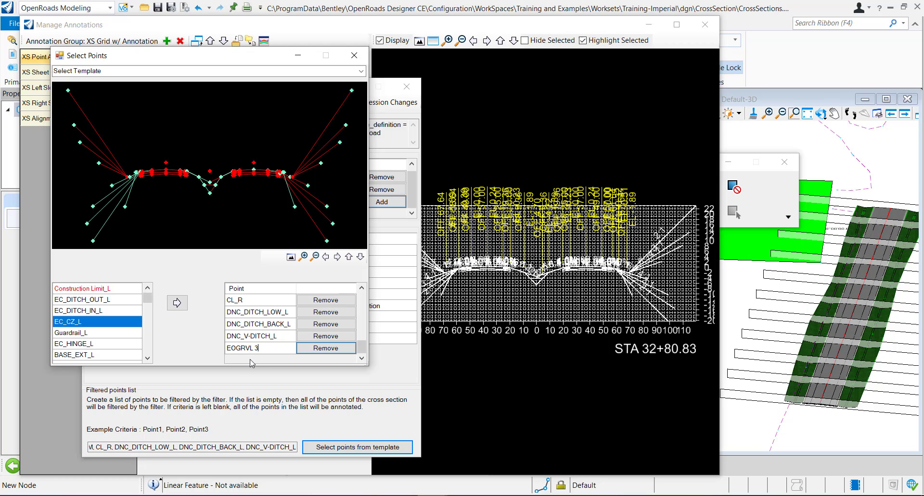
{"action": "left_click", "coordinate": [258, 348]}
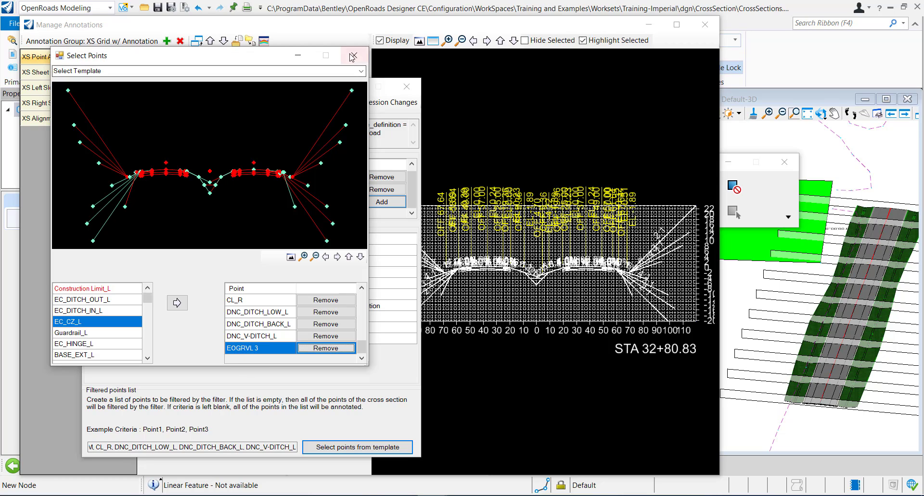
{"action": "left_click", "coordinate": [349, 56]}
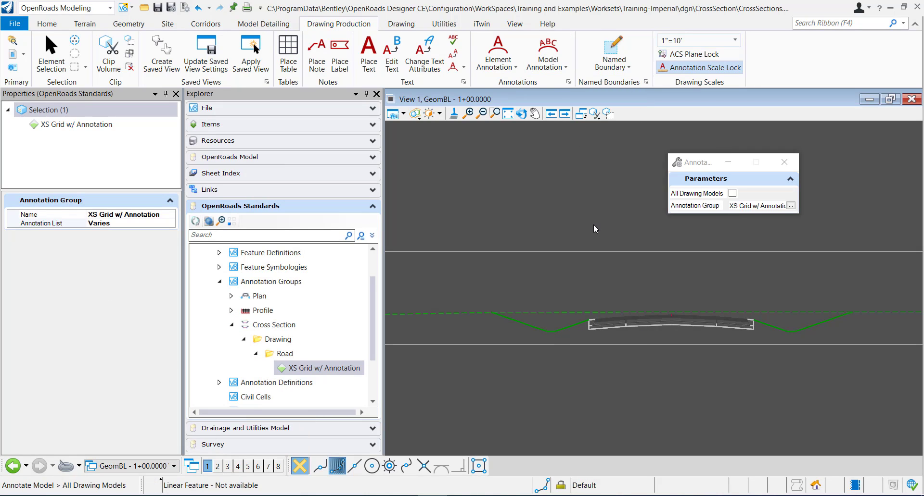
{"action": "mouse_move", "coordinate": [593, 225]}
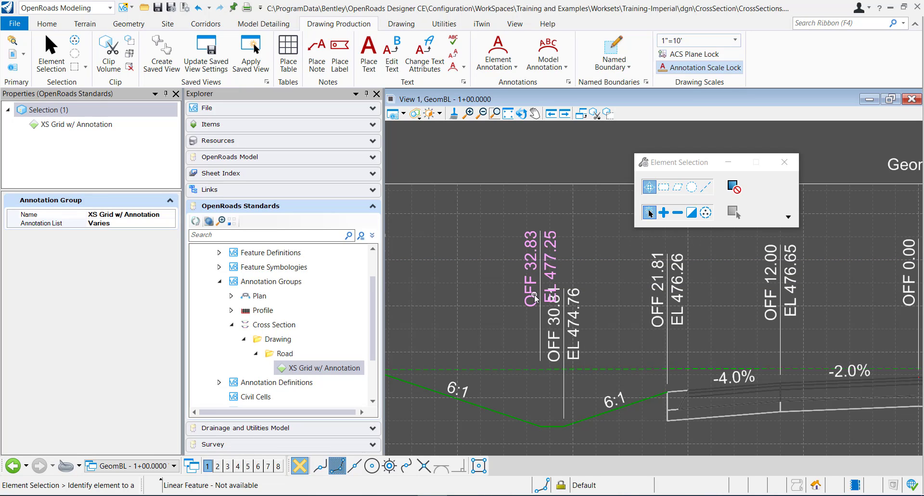
{"action": "mouse_move", "coordinate": [556, 254]}
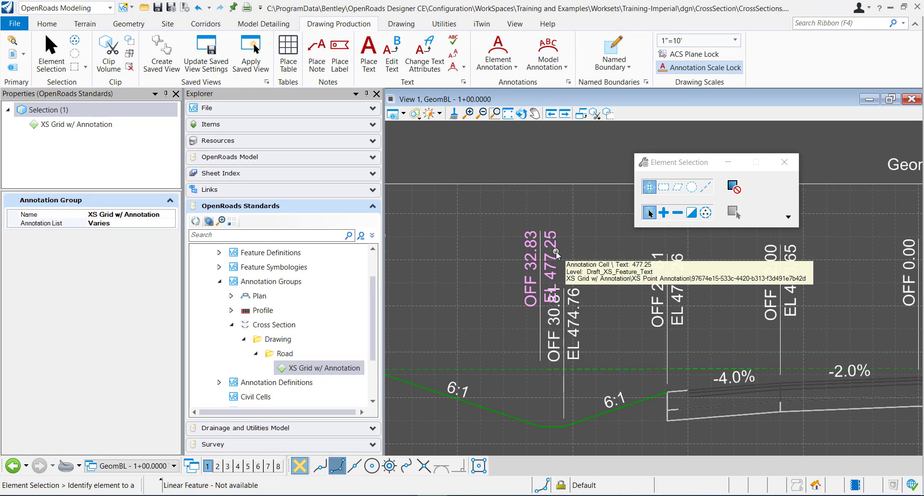